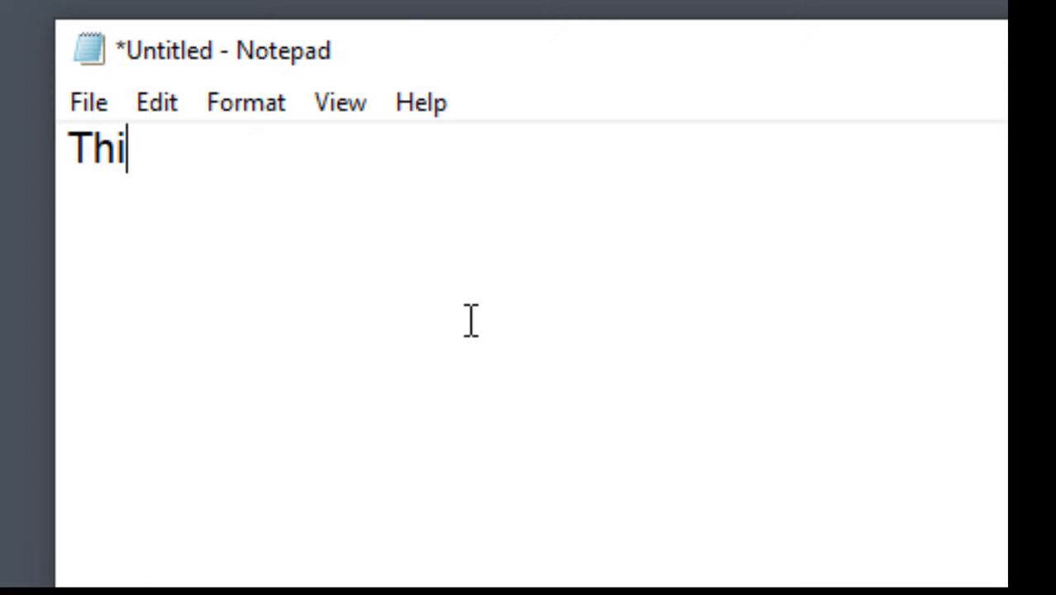
Write the plain sample lines 'This is a line', 'This is another line' and a tab line in Notepad
{"action": "type", "text": "s is a line"}
{"action": "type", "text": "Th"}
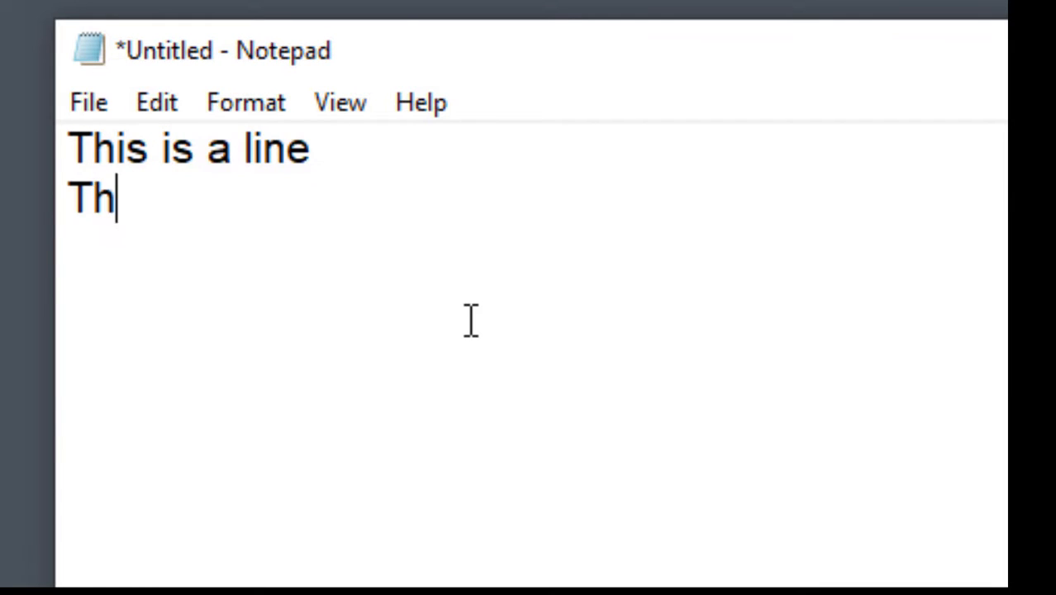
{"action": "type", "text": "is is ano"}
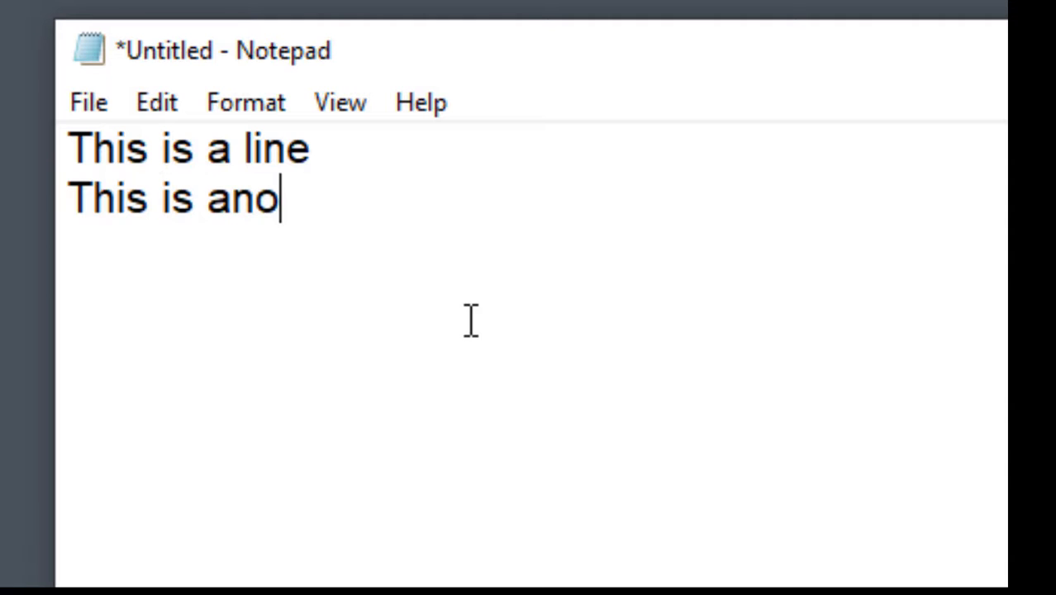
{"action": "type", "text": "ther line"}
{"action": "type", "text": "This is a"}
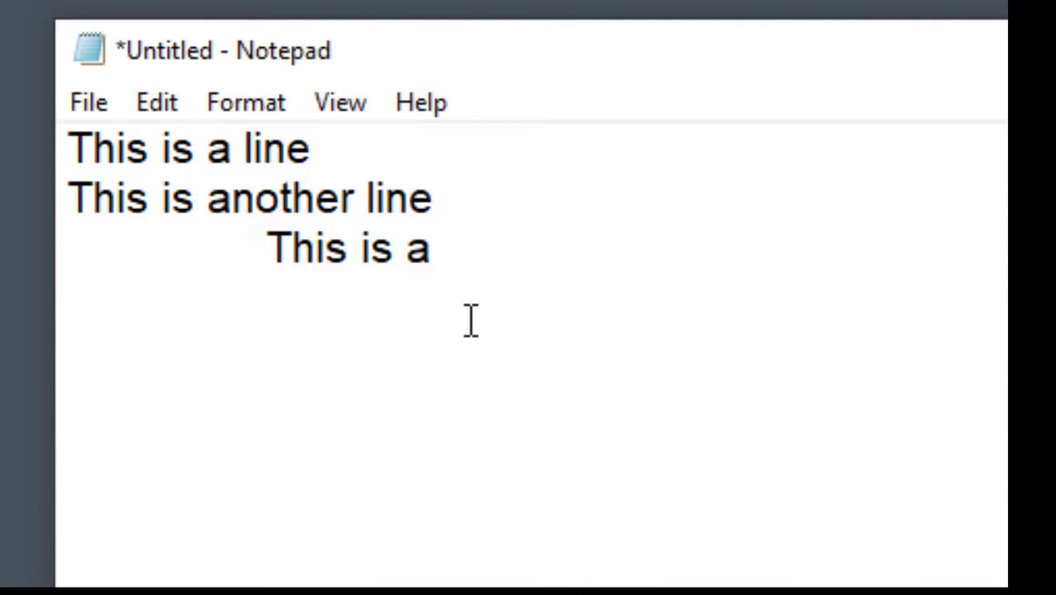
{"action": "type", "text": "tab"}
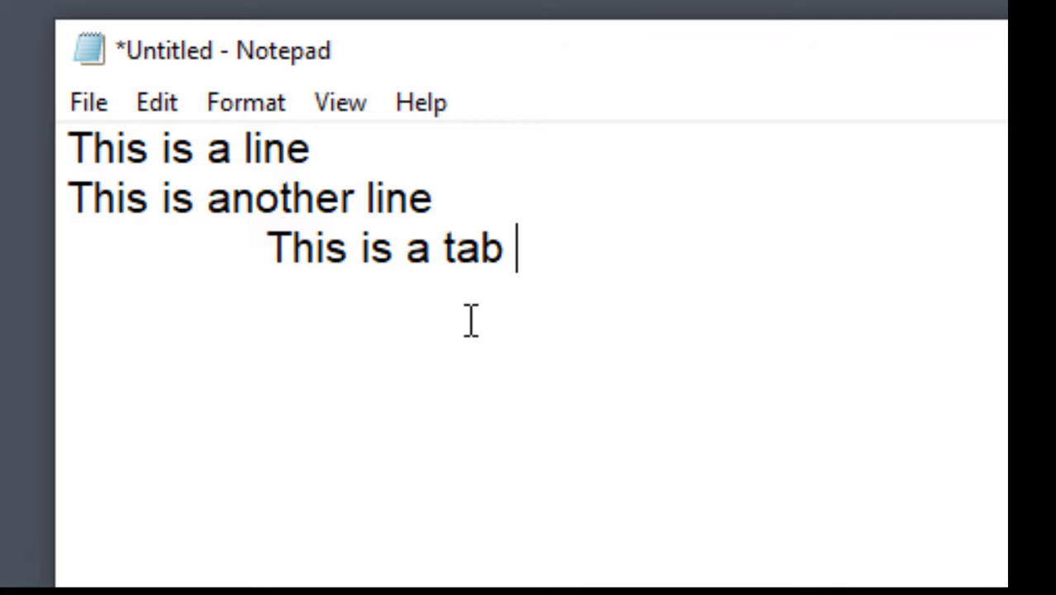
{"action": "key", "text": "enter"}
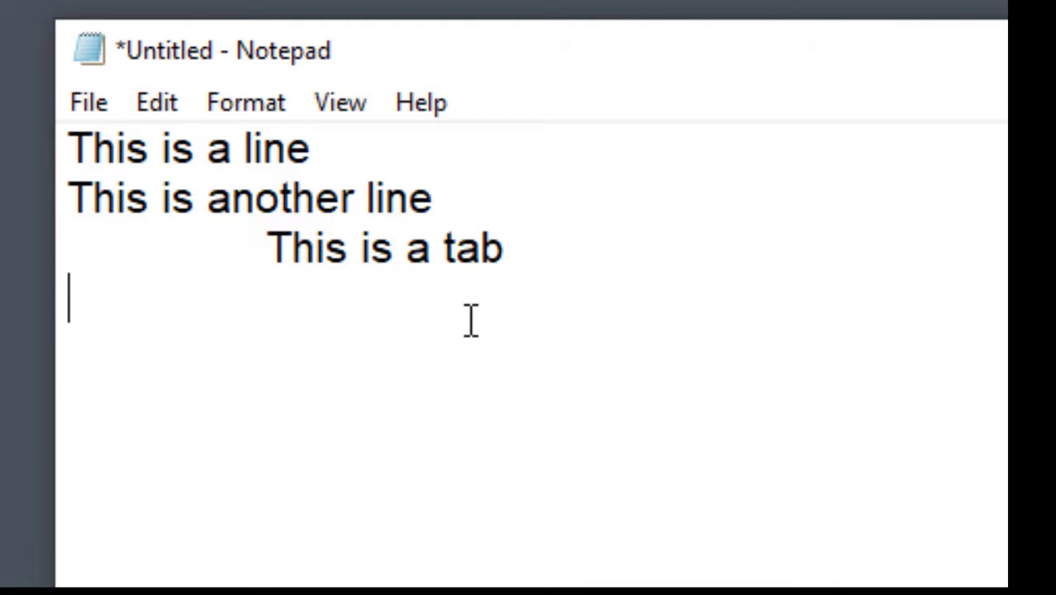
Add the tab-indented line 'This is a path C:\Documents\Pictures'
{"action": "type", "text": "These"}
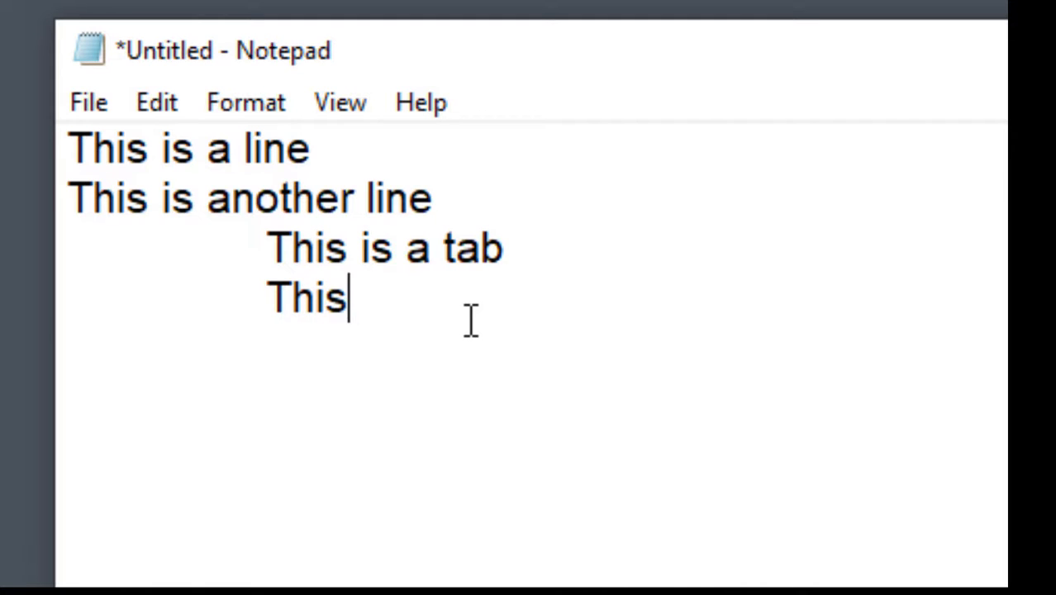
{"action": "type", "text": "is a p"}
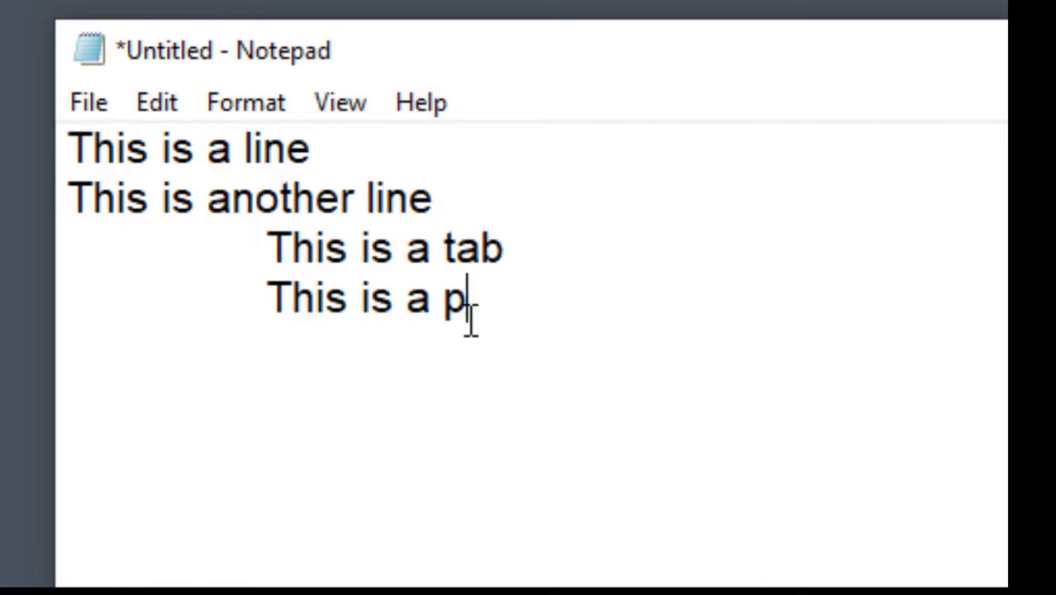
{"action": "type", "text": "ath C:"}
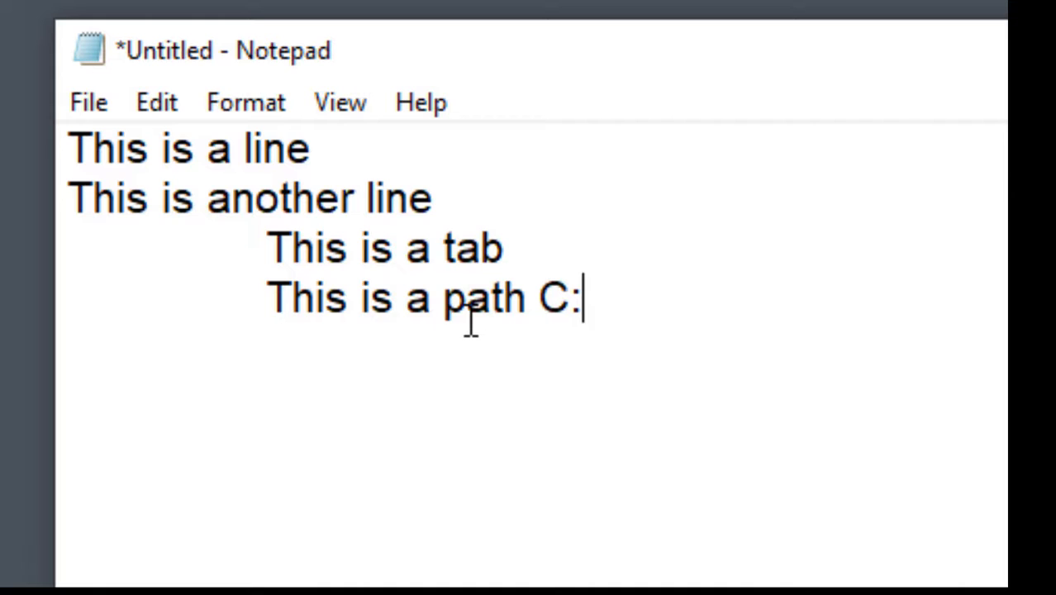
{"action": "type", "text": "\\Doc"}
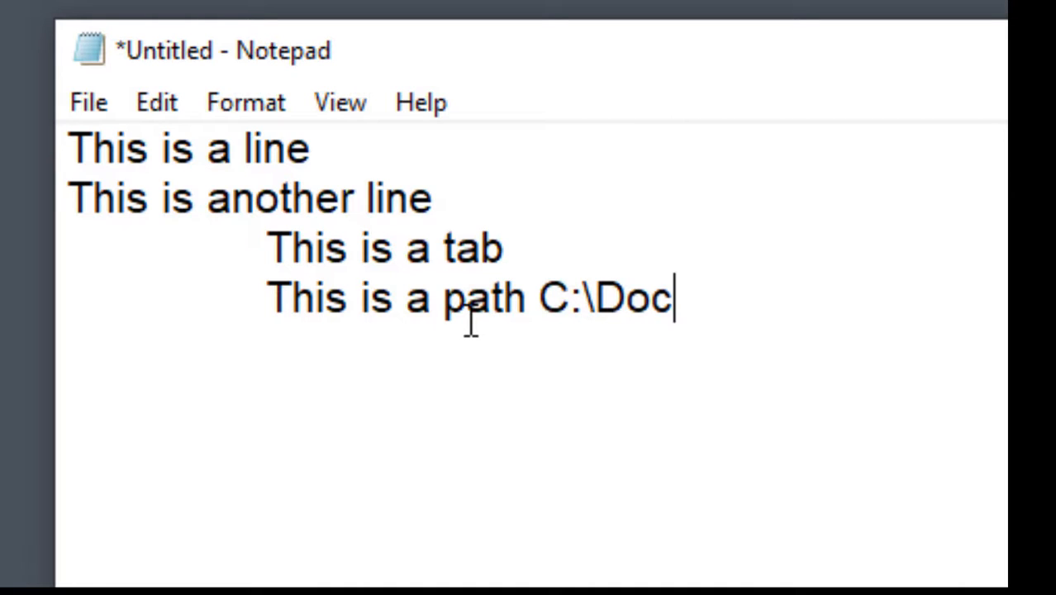
{"action": "type", "text": "uments\\"}
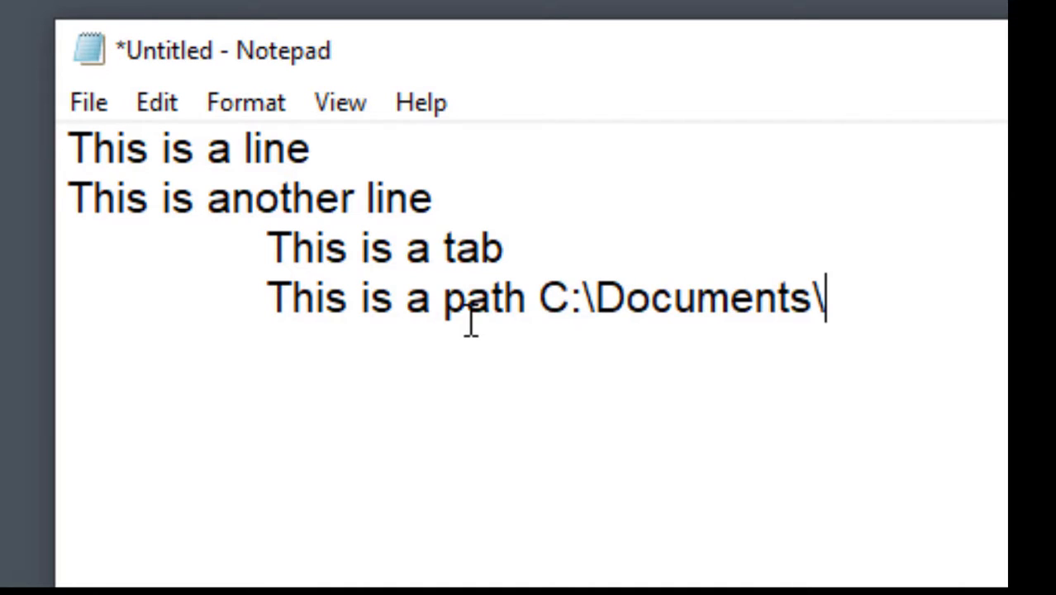
{"action": "type", "text": "Pic"}
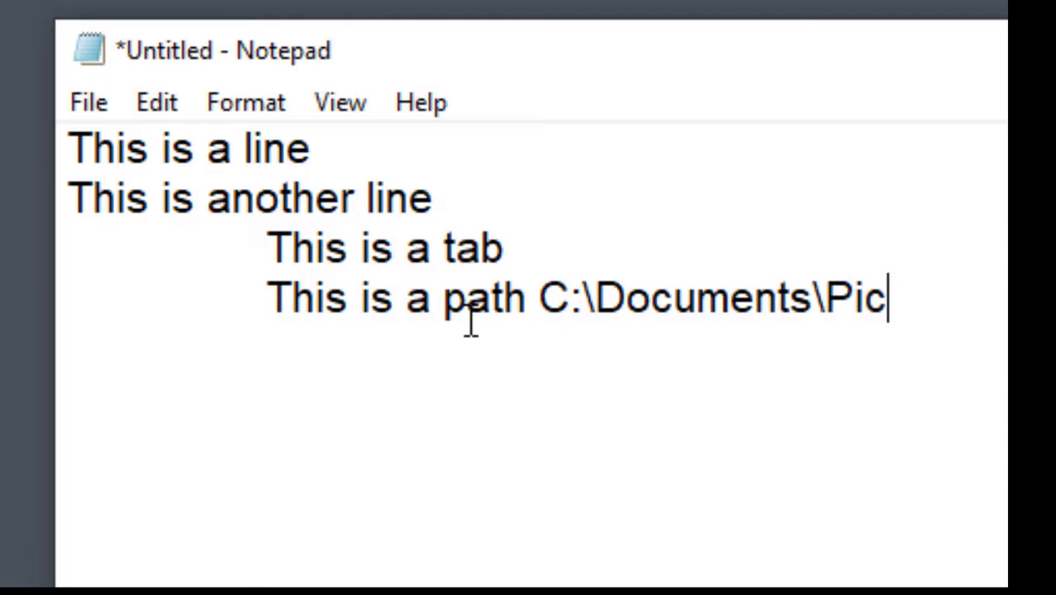
{"action": "type", "text": "tures"}
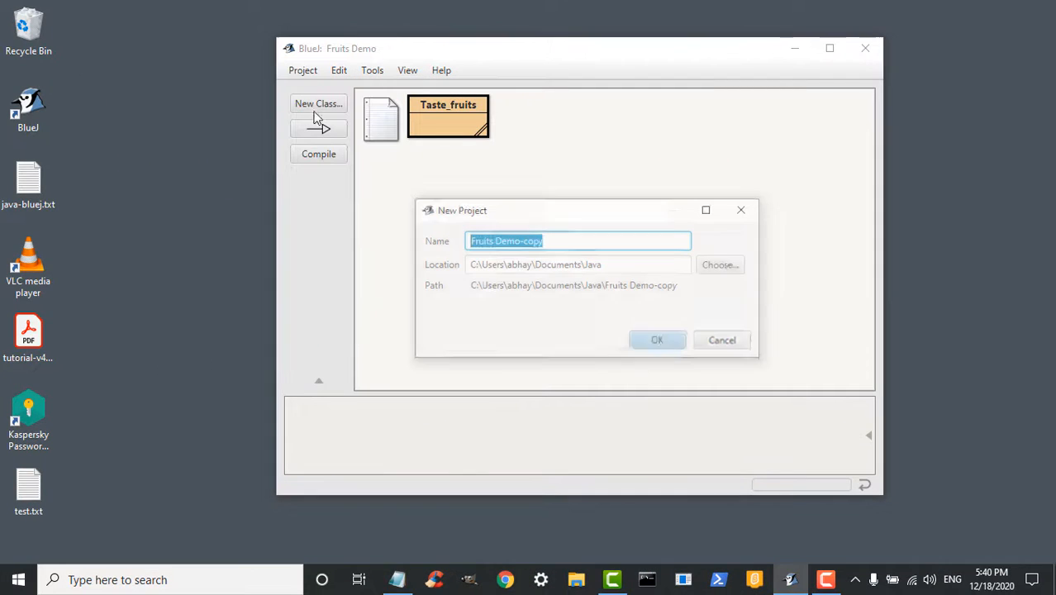
Create the new BlueJ project named Tutorial3
{"action": "type", "text": "Tu"}
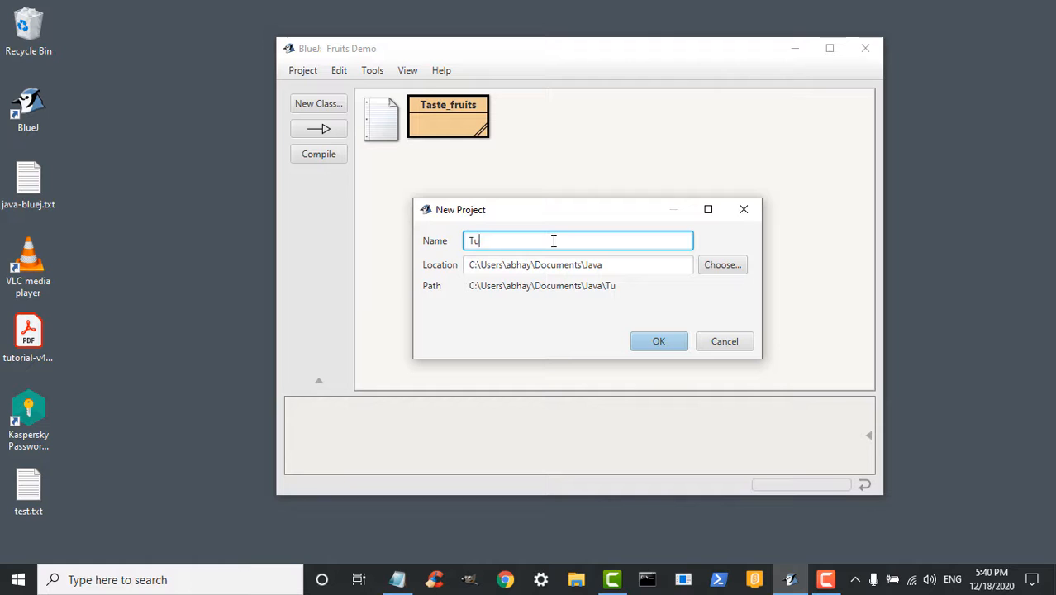
{"action": "left_click", "coordinate": [659, 341]}
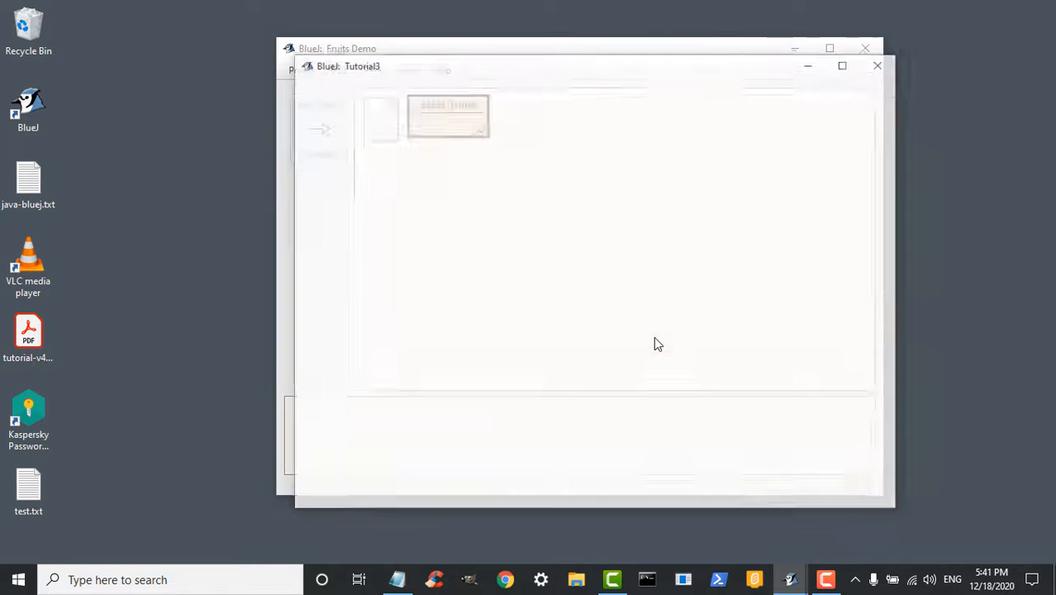
Add a new class EscapeSequences to the project and bring up its source for editing
{"action": "left_click", "coordinate": [334, 118]}
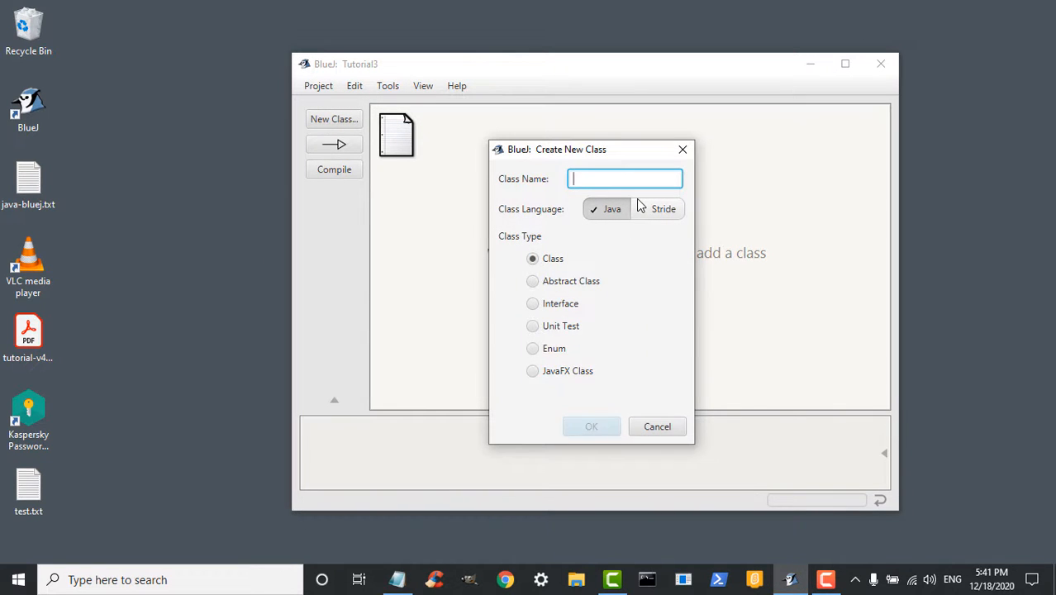
{"action": "type", "text": "EscapeSequen"}
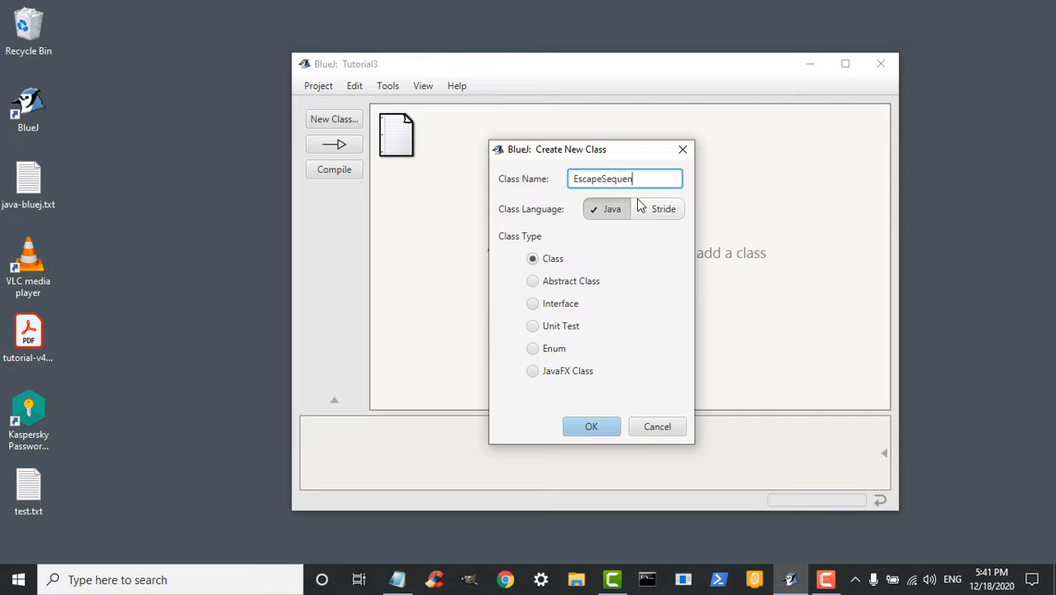
{"action": "left_click", "coordinate": [591, 426]}
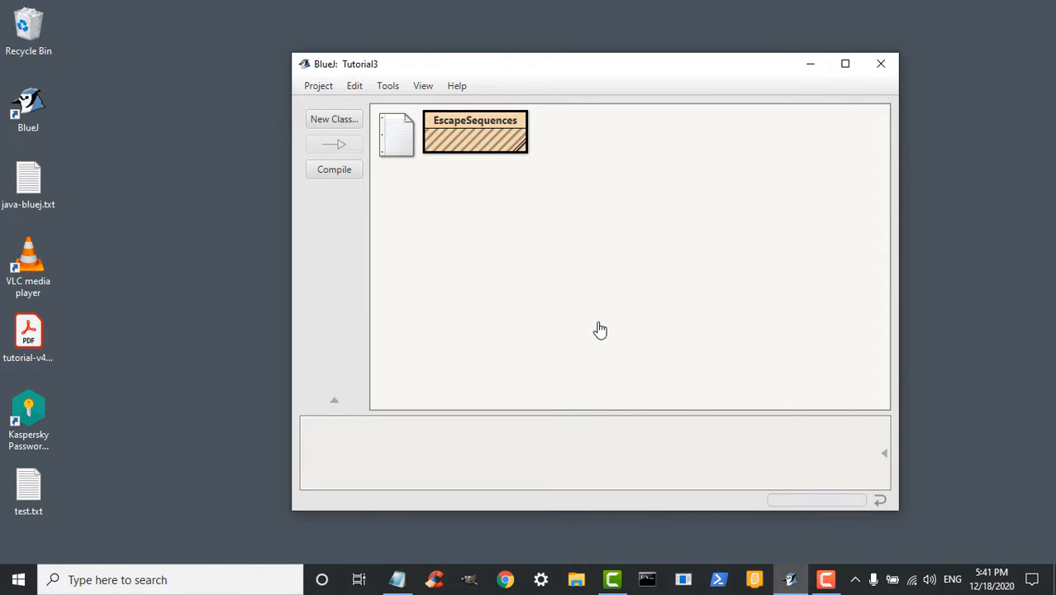
{"action": "double_click", "coordinate": [475, 132]}
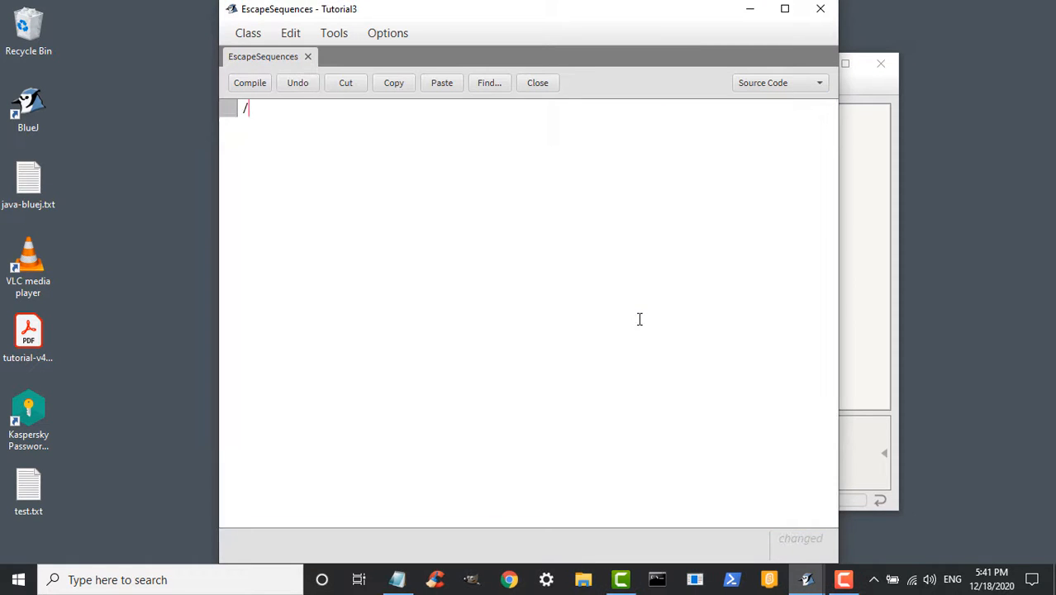
Add an '//Escape Sequence' comment and break the string after "First Line" onto a second source line
{"action": "type", "text": "/Escape Sequences"}
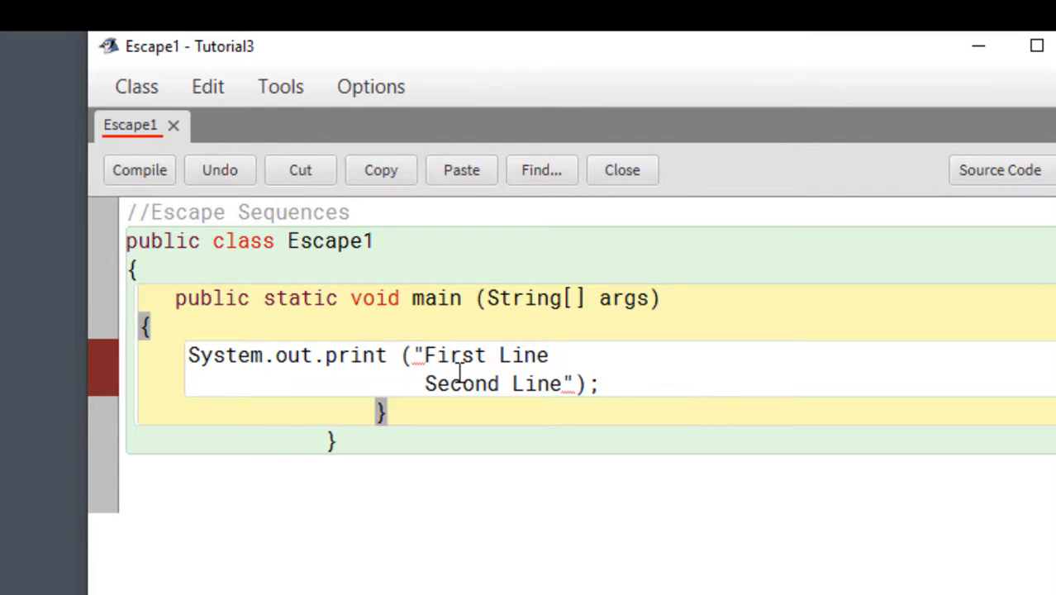
{"action": "mouse_move", "coordinate": [566, 383]}
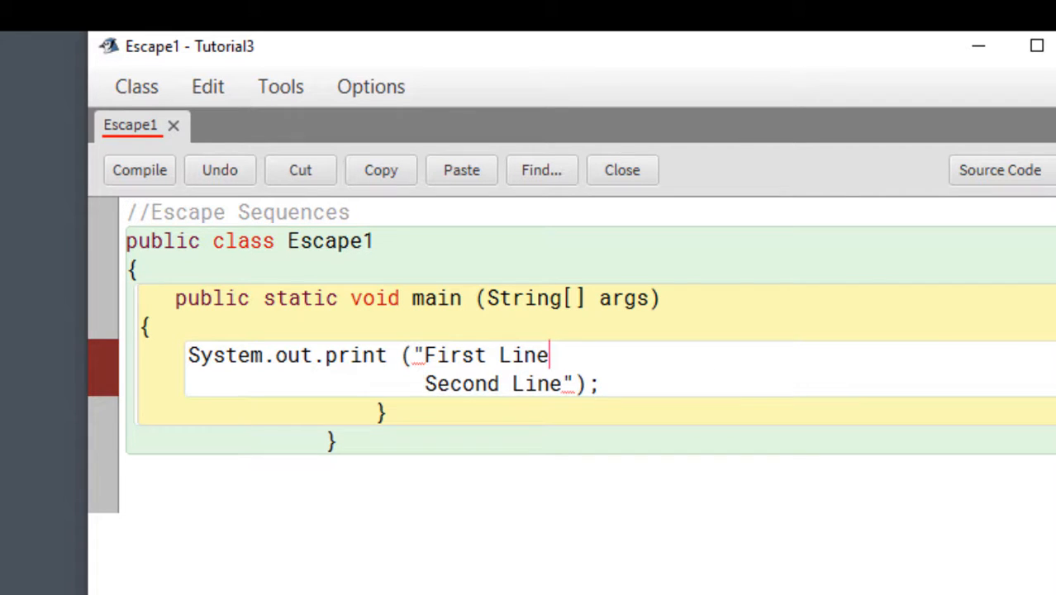
{"action": "key", "text": "Delete"}
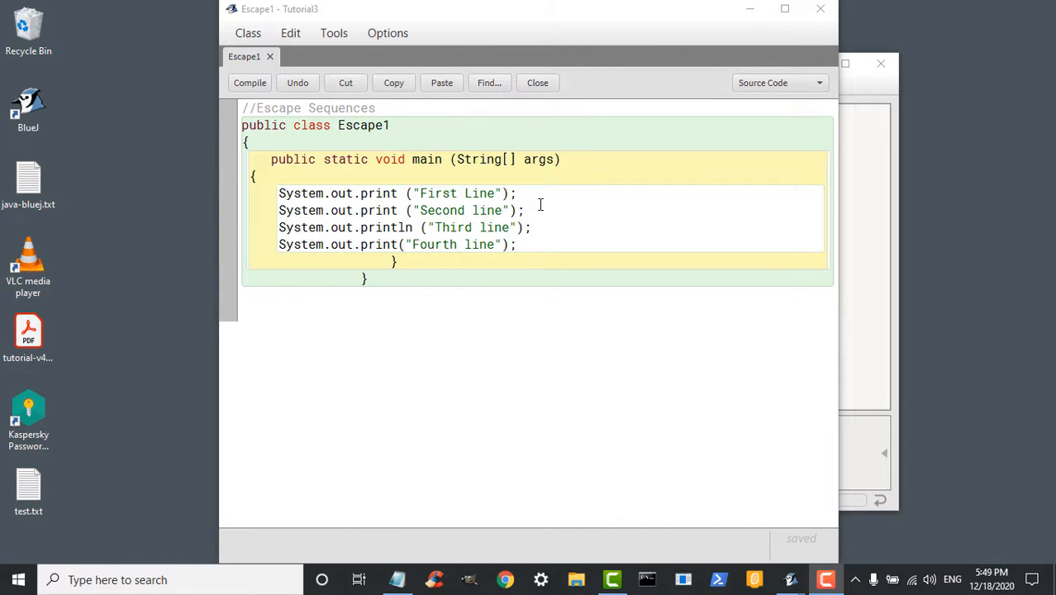
Save the Escape1 class from the Class menu and compile it
{"action": "left_click", "coordinate": [247, 33]}
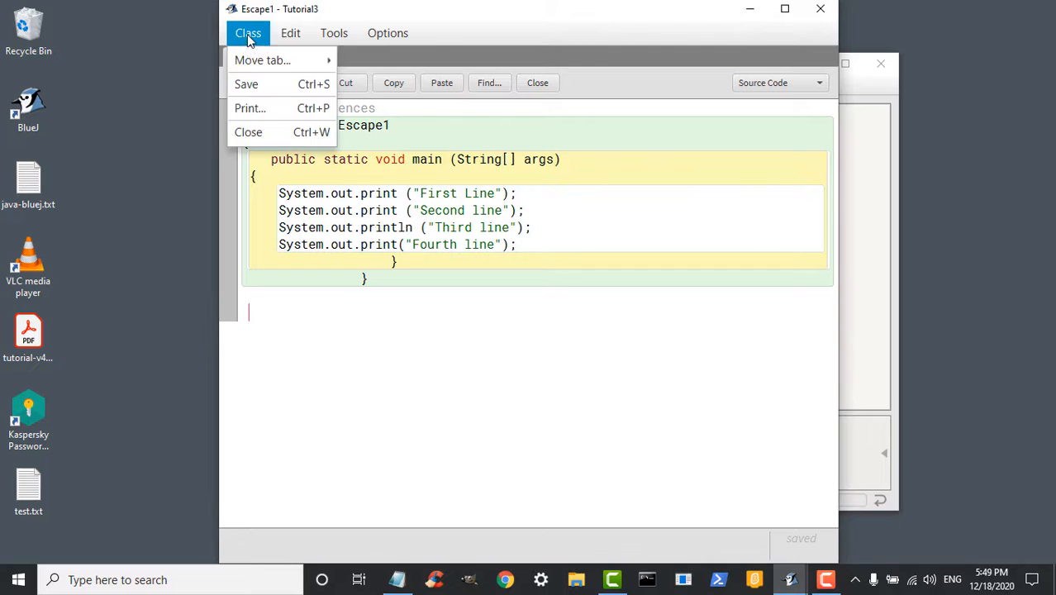
{"action": "left_click", "coordinate": [246, 83]}
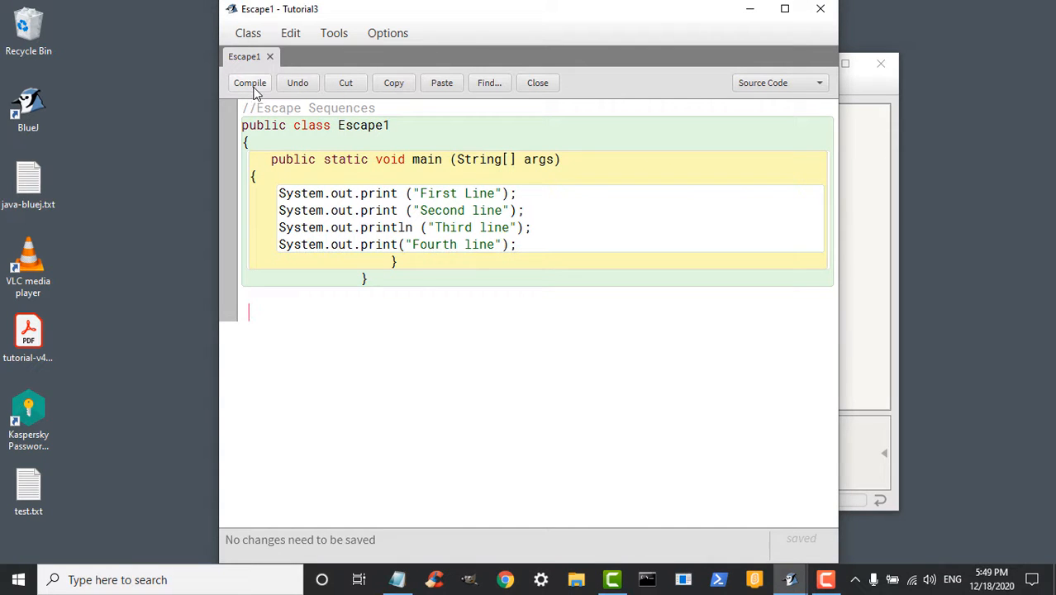
{"action": "left_click", "coordinate": [249, 82]}
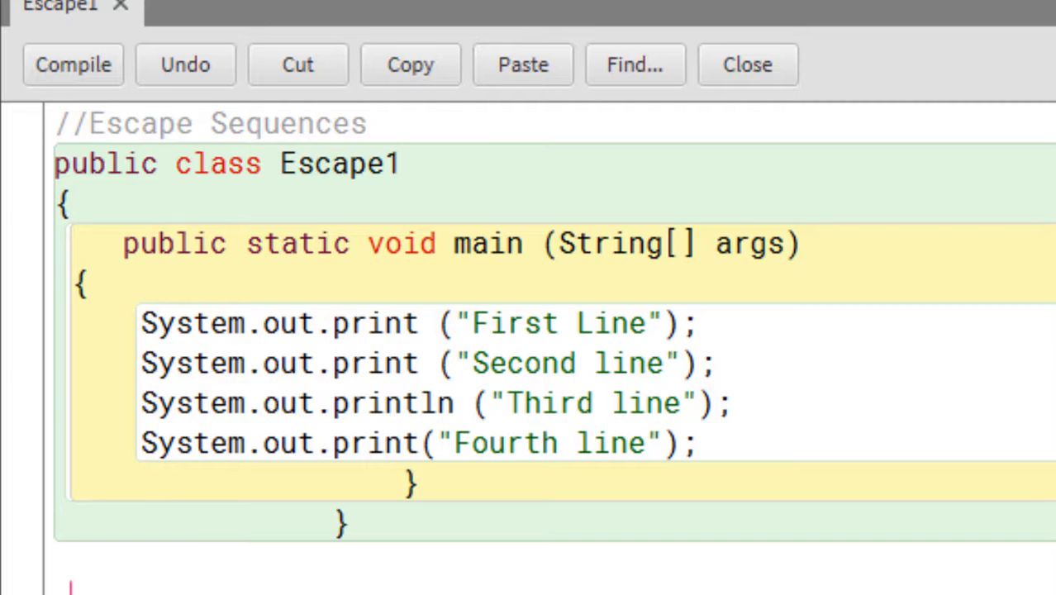
{"action": "left_click", "coordinate": [73, 65]}
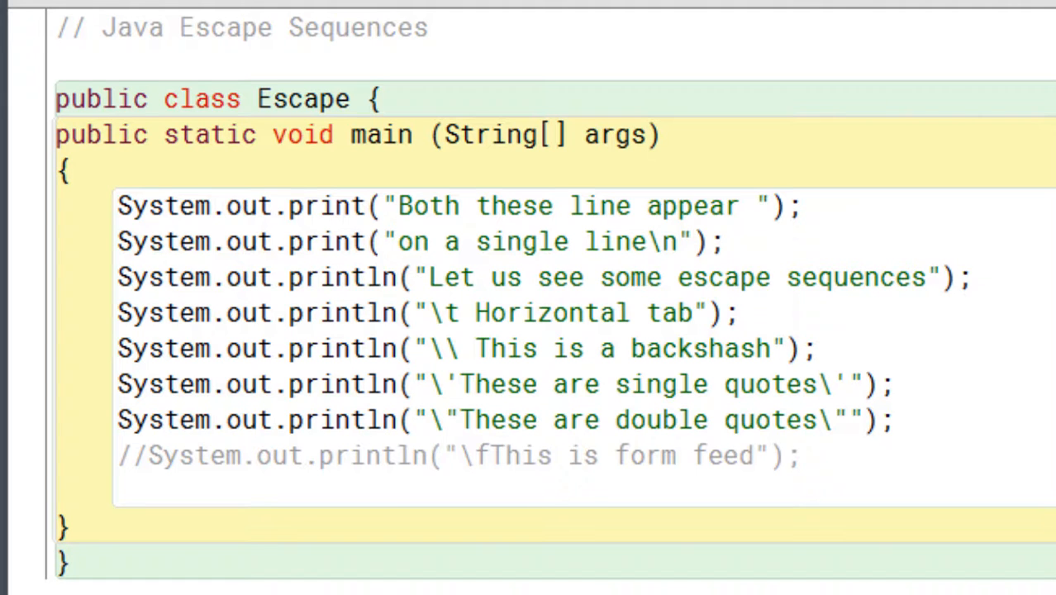
{"action": "mouse_move", "coordinate": [219, 240]}
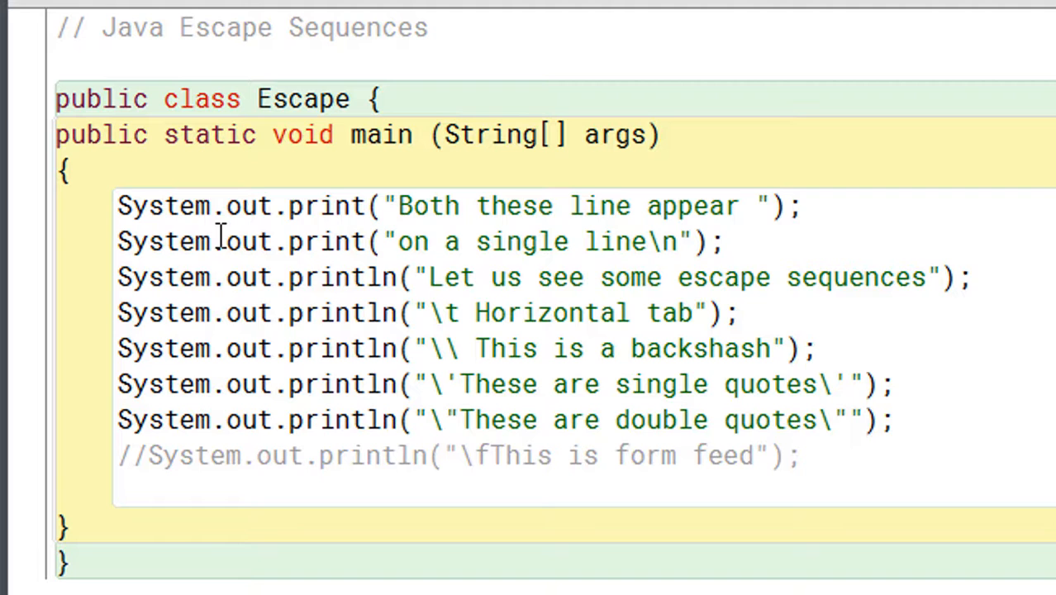
{"action": "mouse_move", "coordinate": [628, 218]}
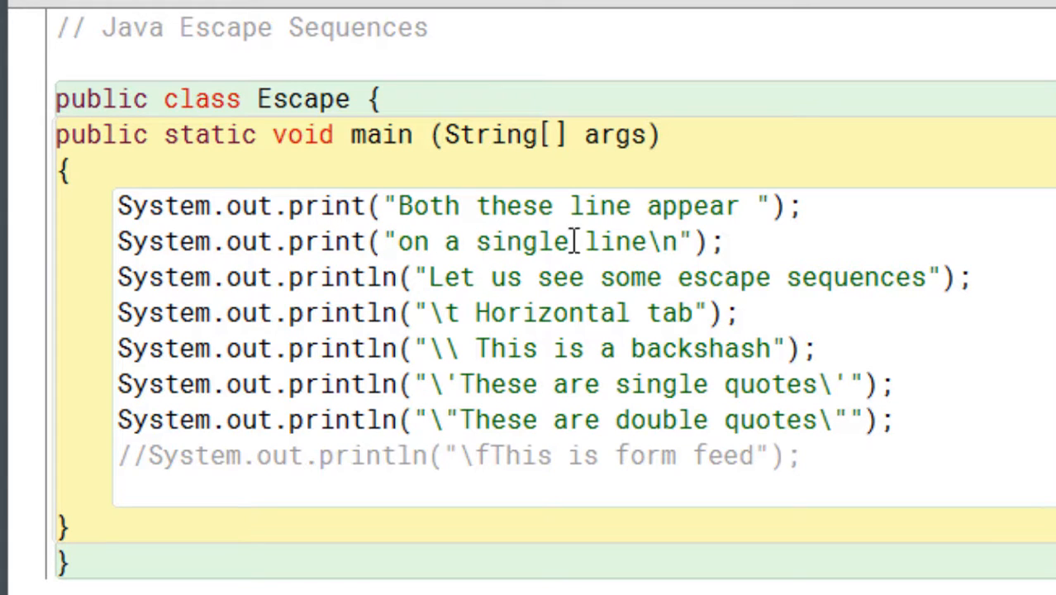
{"action": "mouse_move", "coordinate": [649, 251]}
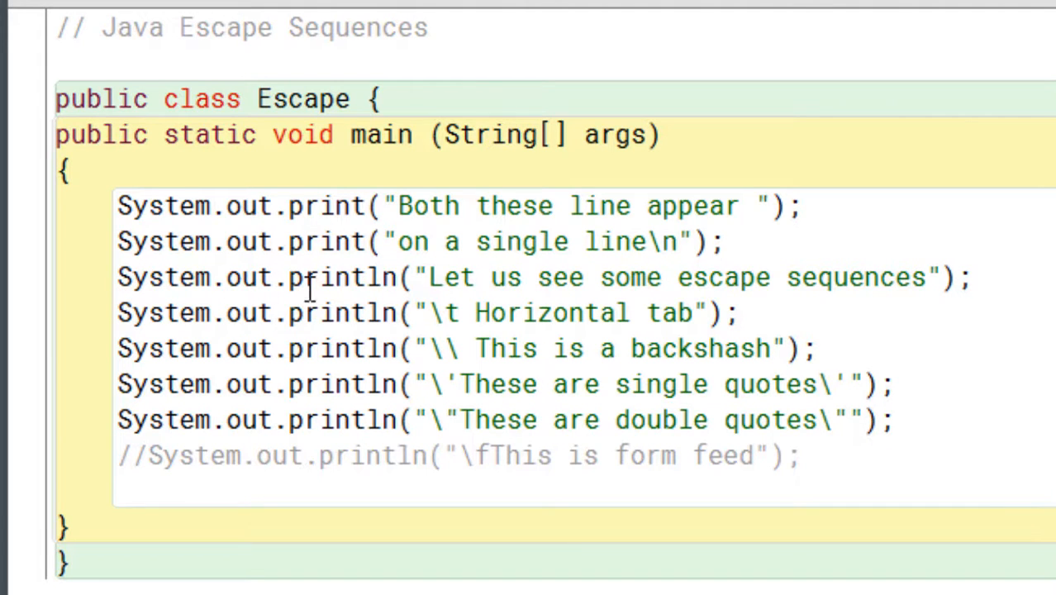
{"action": "mouse_move", "coordinate": [595, 281]}
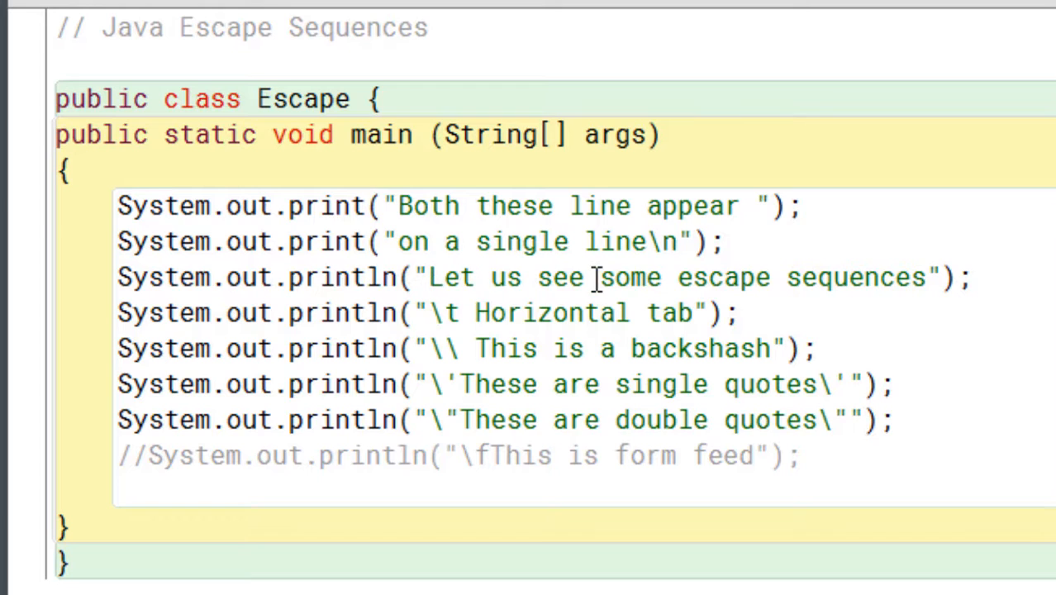
{"action": "mouse_move", "coordinate": [789, 276]}
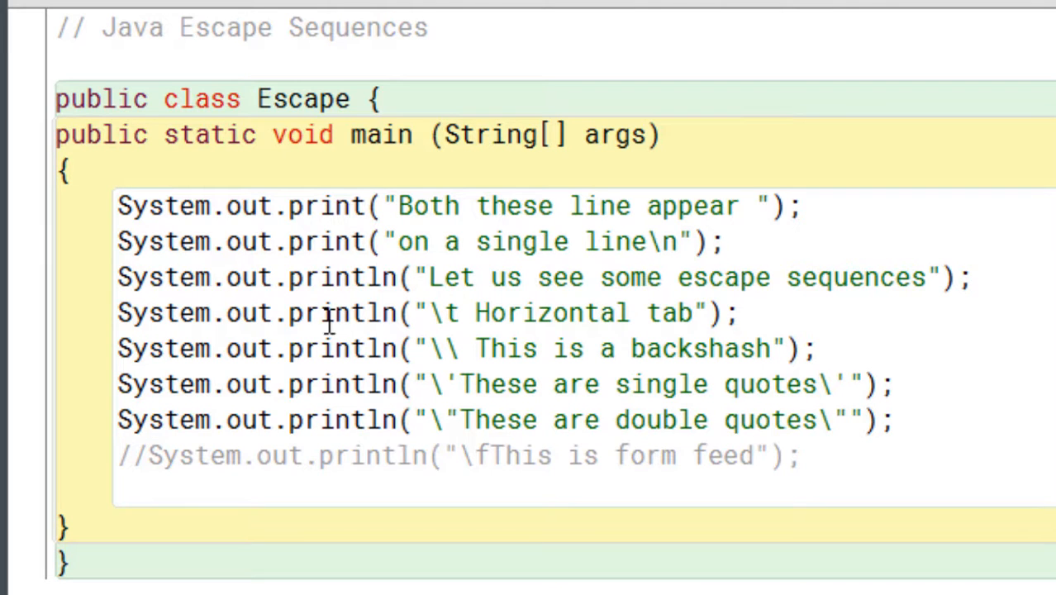
{"action": "mouse_move", "coordinate": [124, 323]}
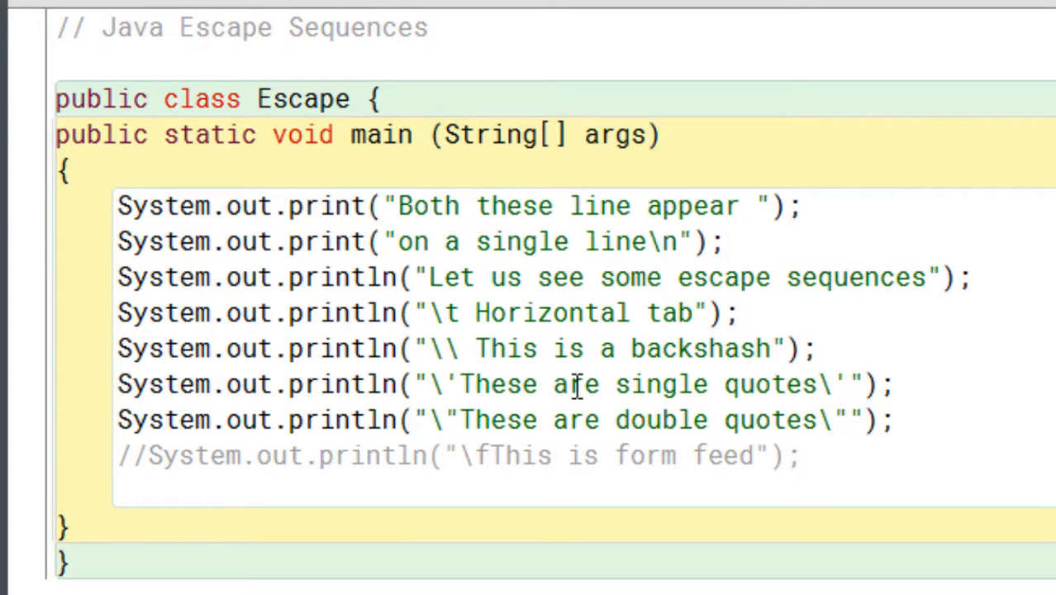
{"action": "mouse_move", "coordinate": [640, 384]}
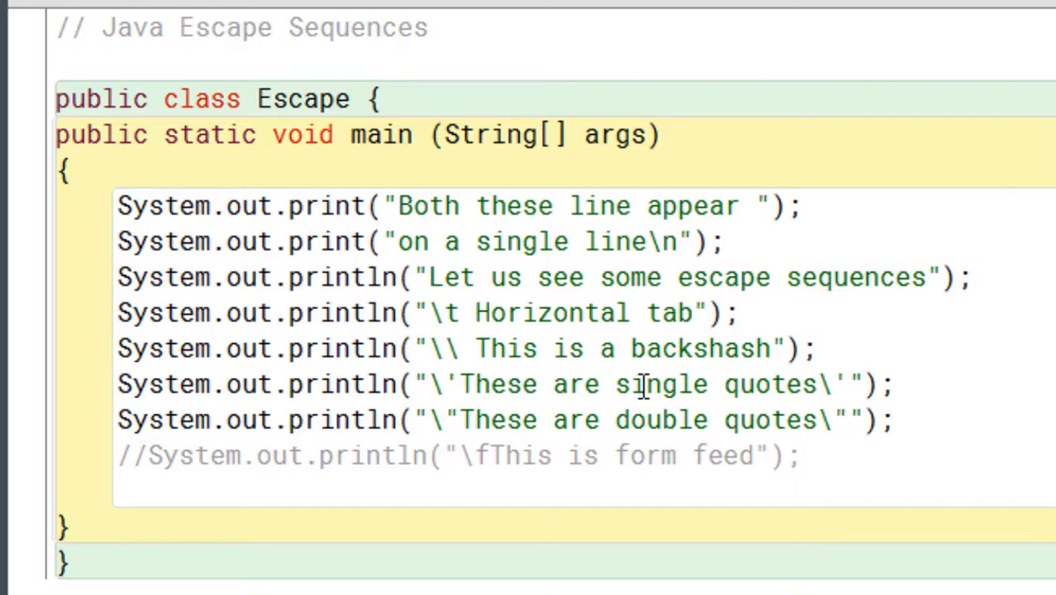
{"action": "mouse_move", "coordinate": [739, 384]}
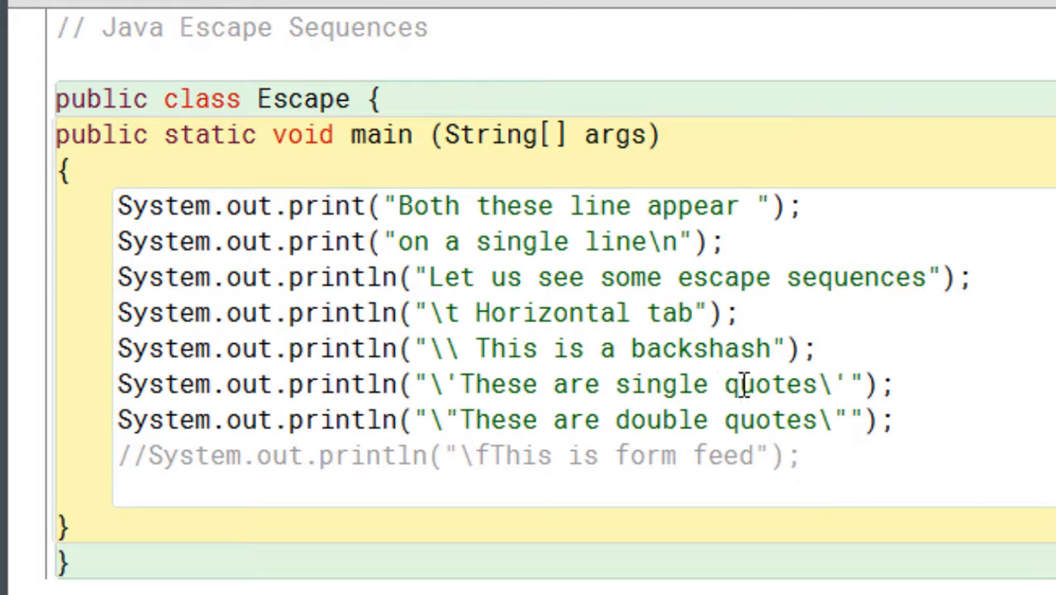
{"action": "mouse_move", "coordinate": [926, 380]}
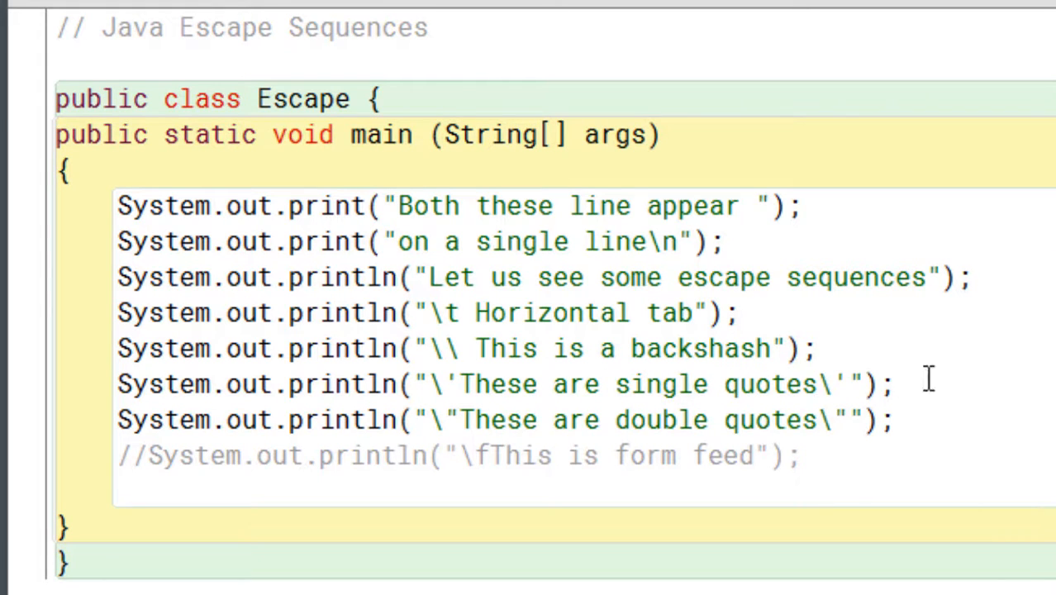
{"action": "mouse_move", "coordinate": [198, 409]}
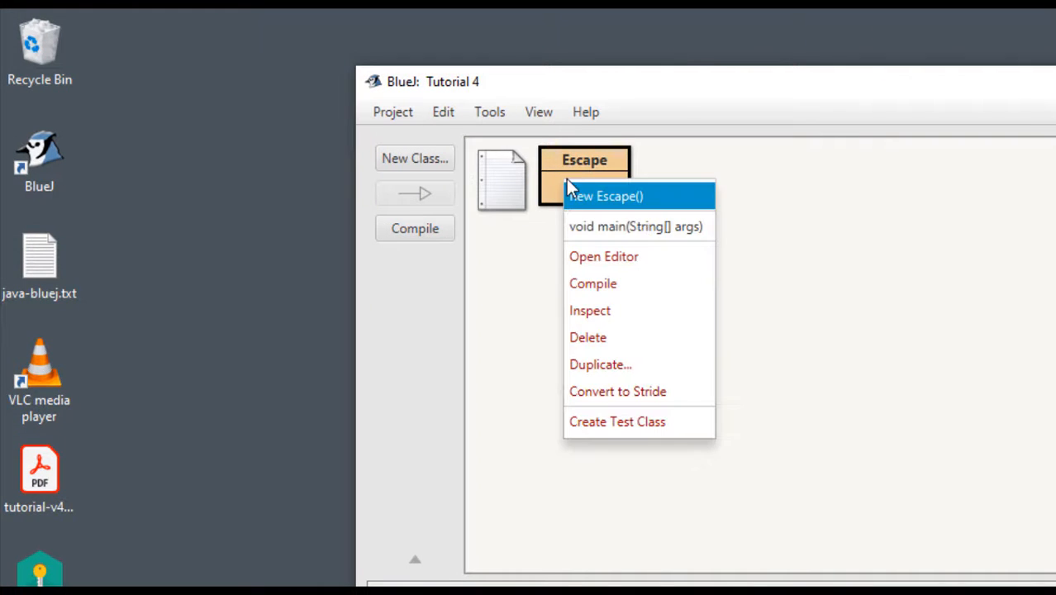
Run Escape's void main(String[] args) and show the Terminal Window output beside its source
{"action": "left_click", "coordinate": [604, 196]}
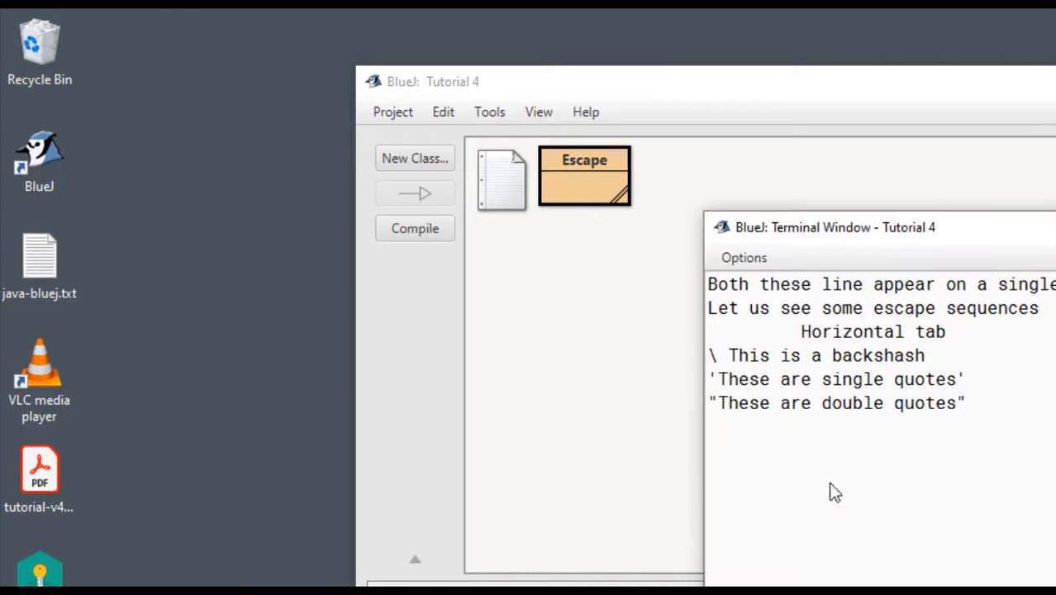
{"action": "double_click", "coordinate": [584, 175]}
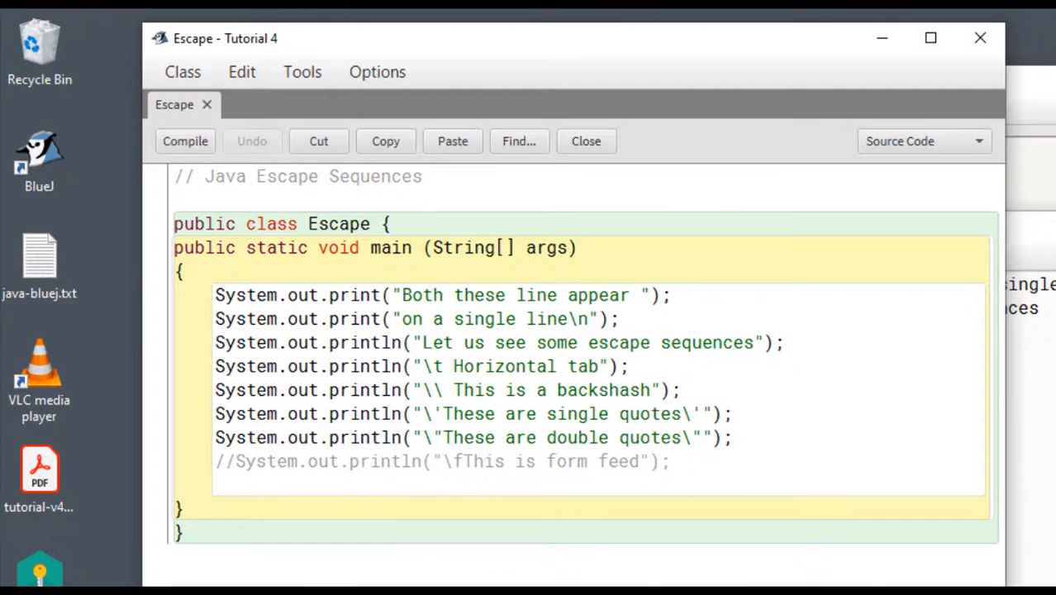
{"action": "left_click", "coordinate": [185, 141]}
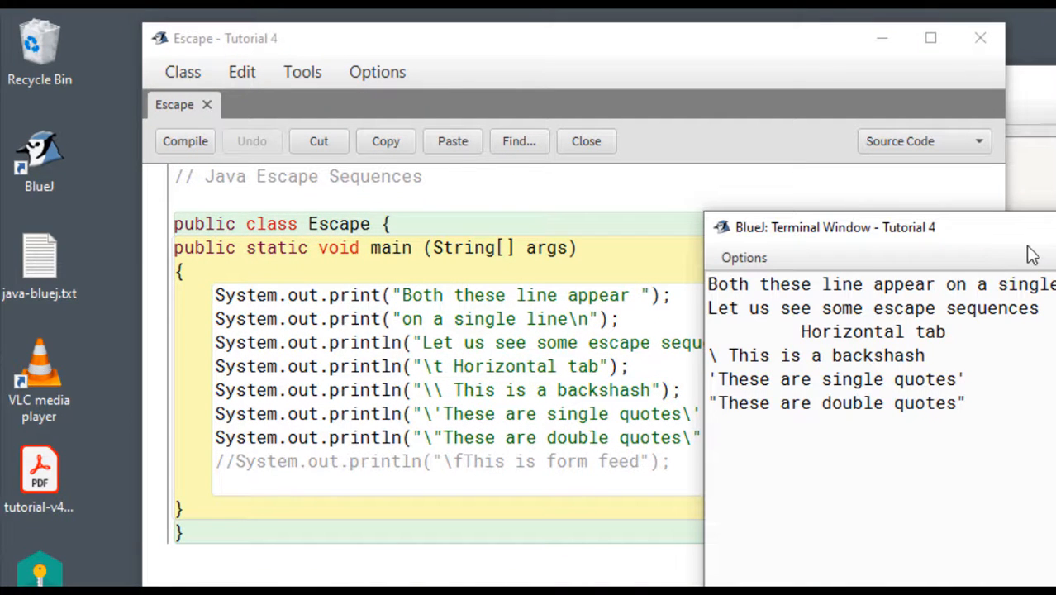